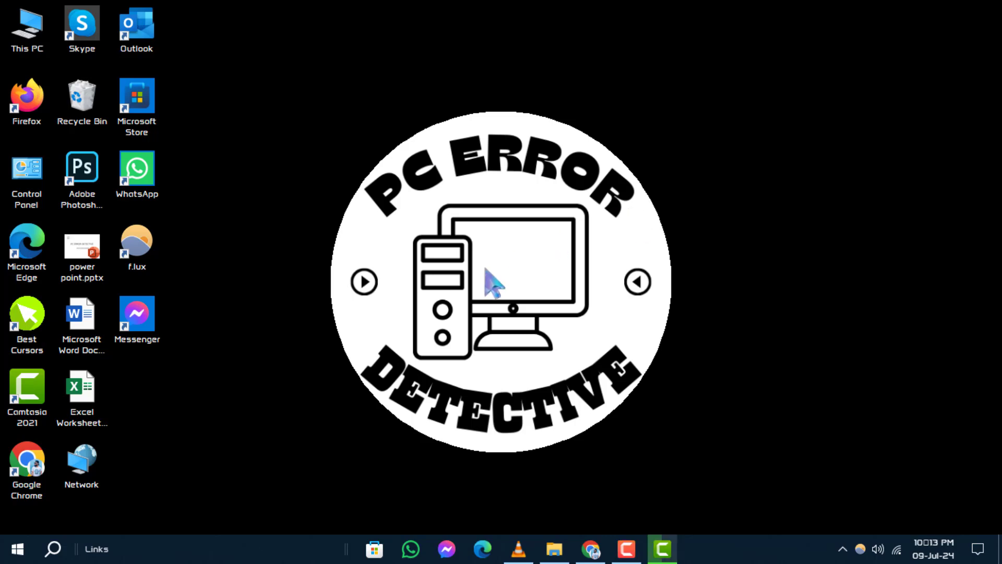
{"action": "mouse_move", "coordinate": [217, 424]}
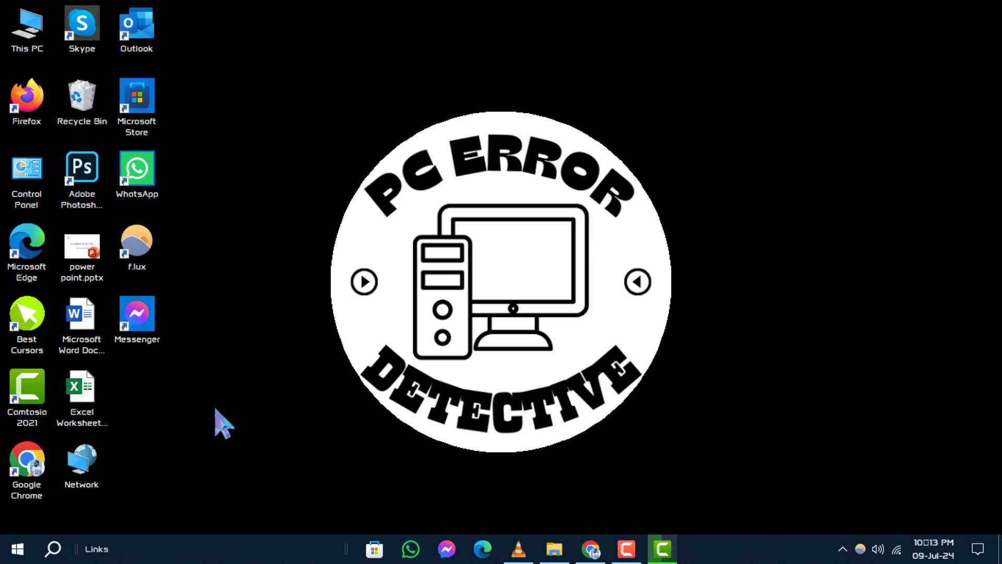
Search 'res' from the taskbar to bring up the Reset this PC option
{"action": "left_click", "coordinate": [52, 548]}
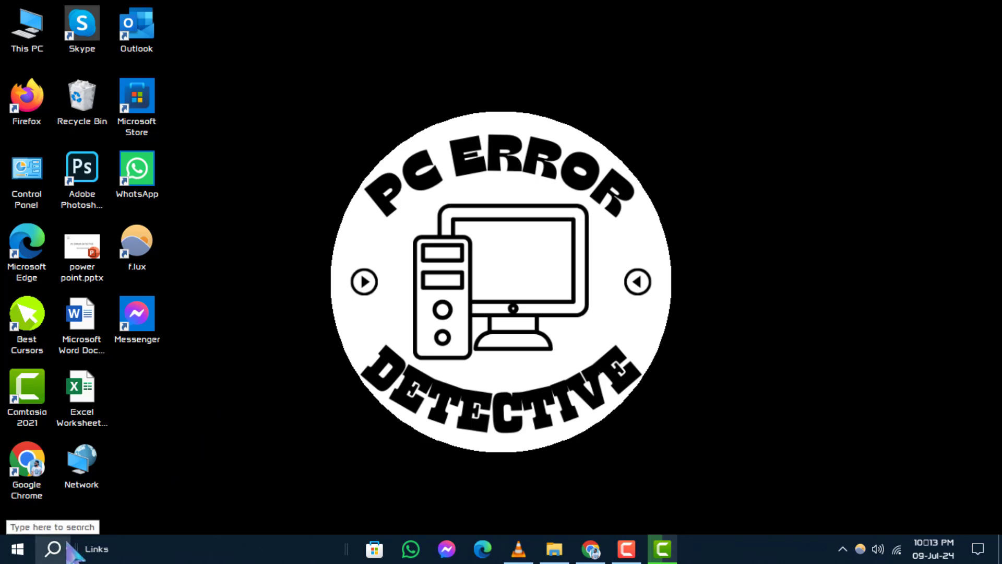
{"action": "type", "text": "res"}
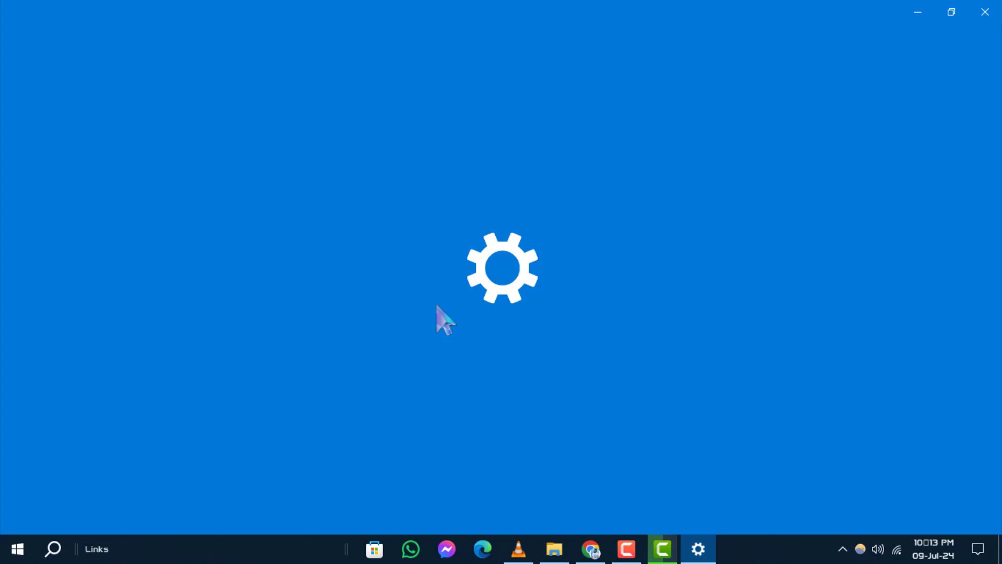
Launch Reset this PC from the search result and choose Get started on the Recovery page
{"action": "left_click", "coordinate": [698, 548]}
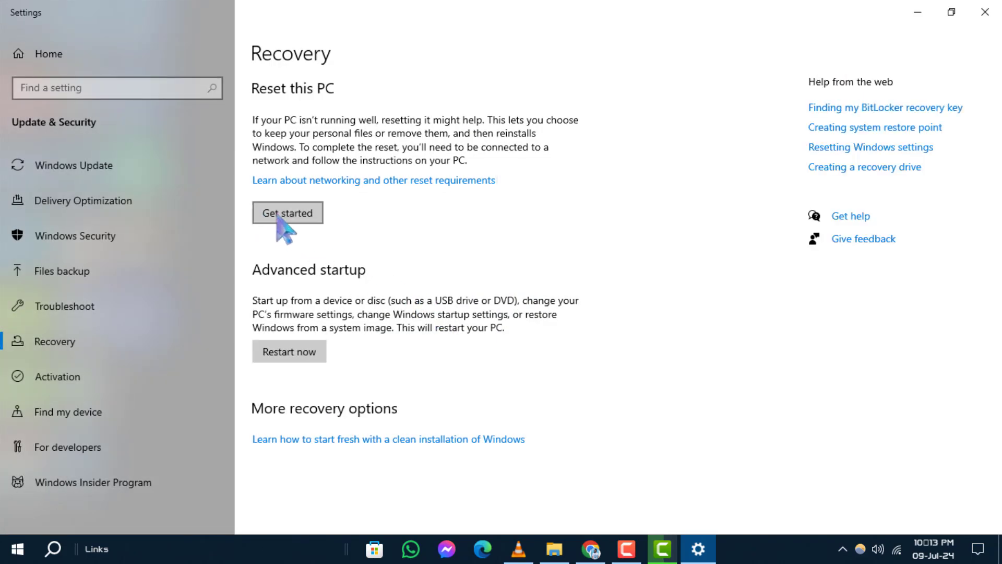
{"action": "left_click", "coordinate": [288, 213]}
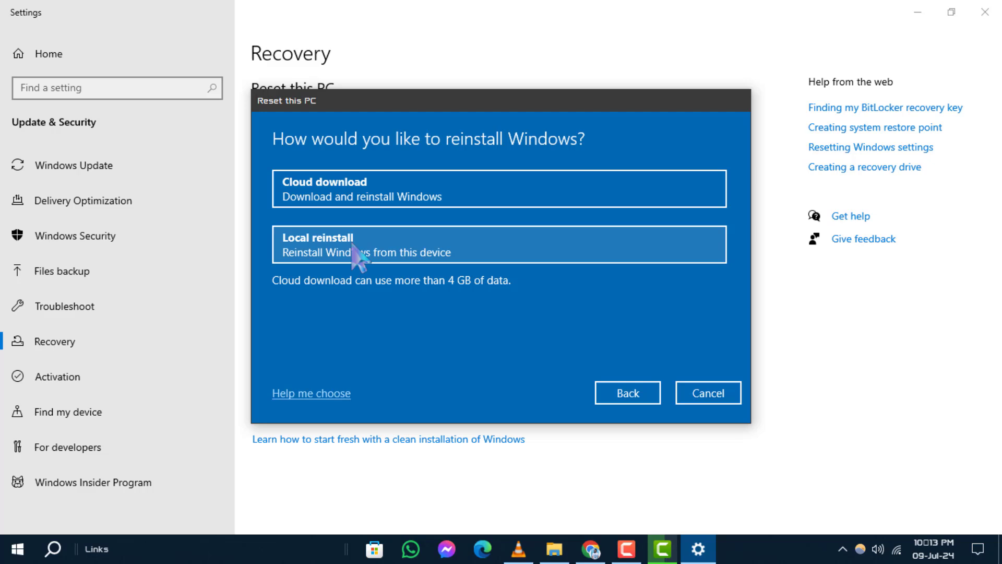
{"action": "mouse_move", "coordinate": [374, 413]}
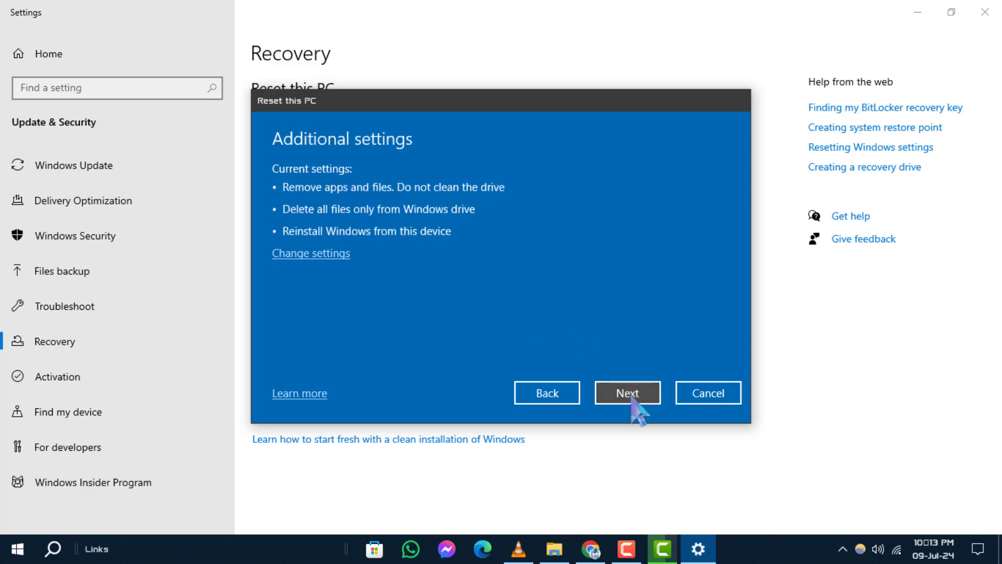
Accept the Additional settings and confirm Reset on the Ready to reset screen
{"action": "left_click", "coordinate": [627, 393]}
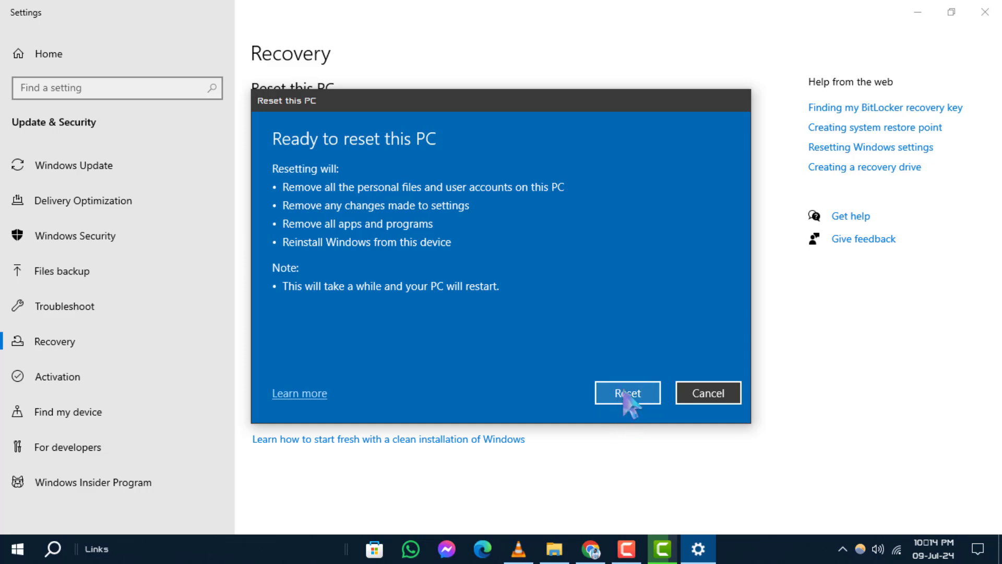
{"action": "left_click", "coordinate": [626, 393]}
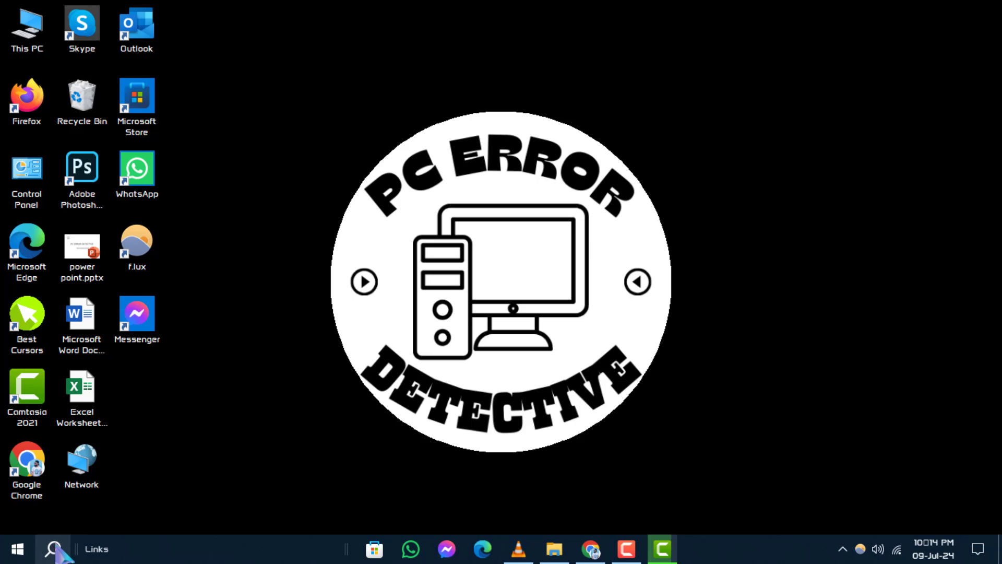
{"action": "mouse_move", "coordinate": [149, 499]}
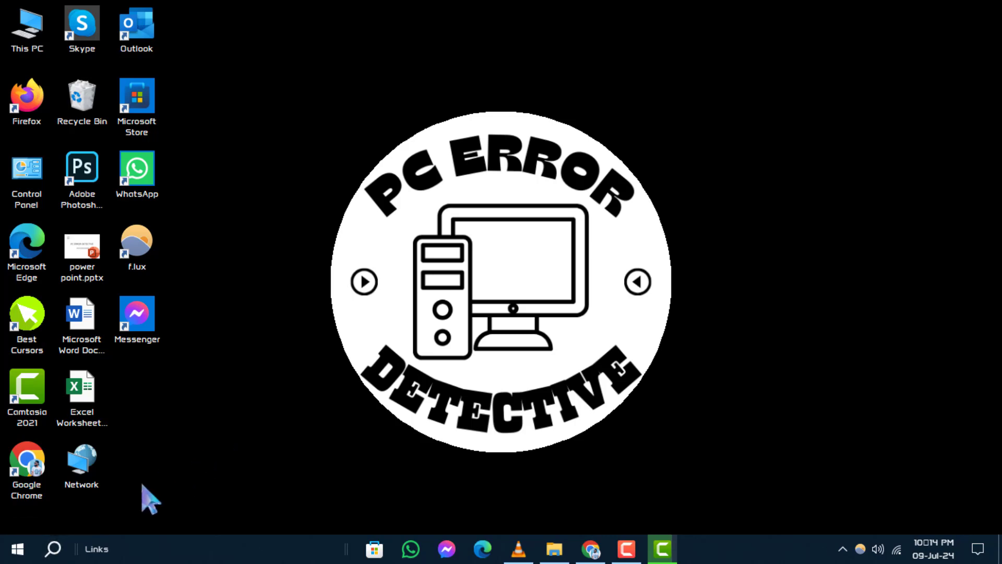
{"action": "mouse_move", "coordinate": [109, 513]}
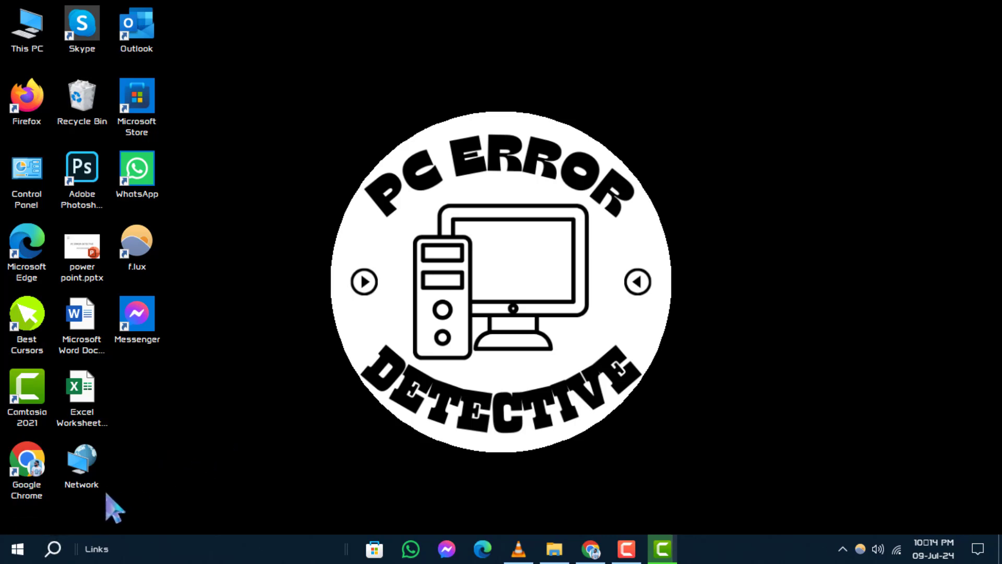
Search 'cmd' and run Command Prompt as administrator
{"action": "left_click", "coordinate": [55, 547]}
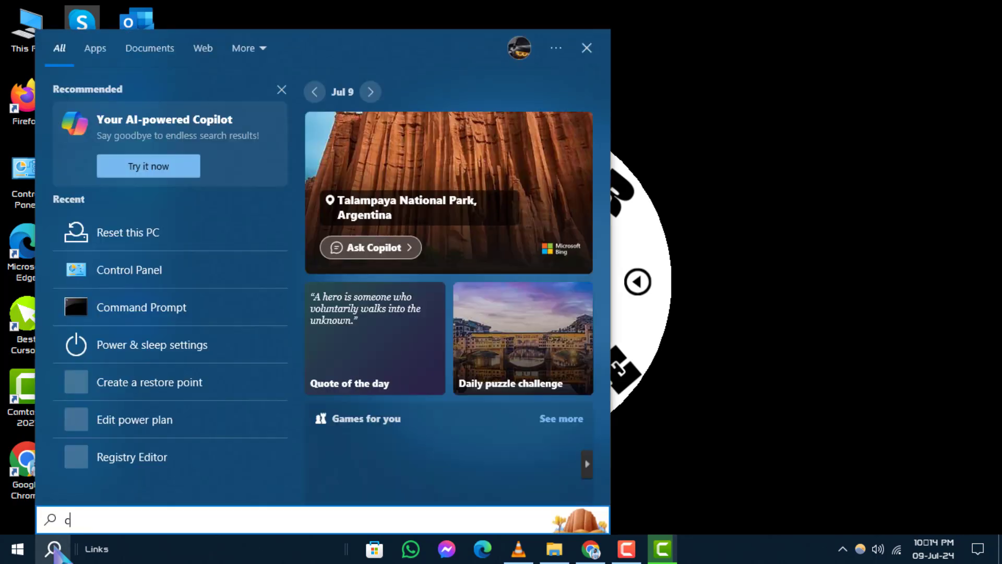
{"action": "type", "text": "md"}
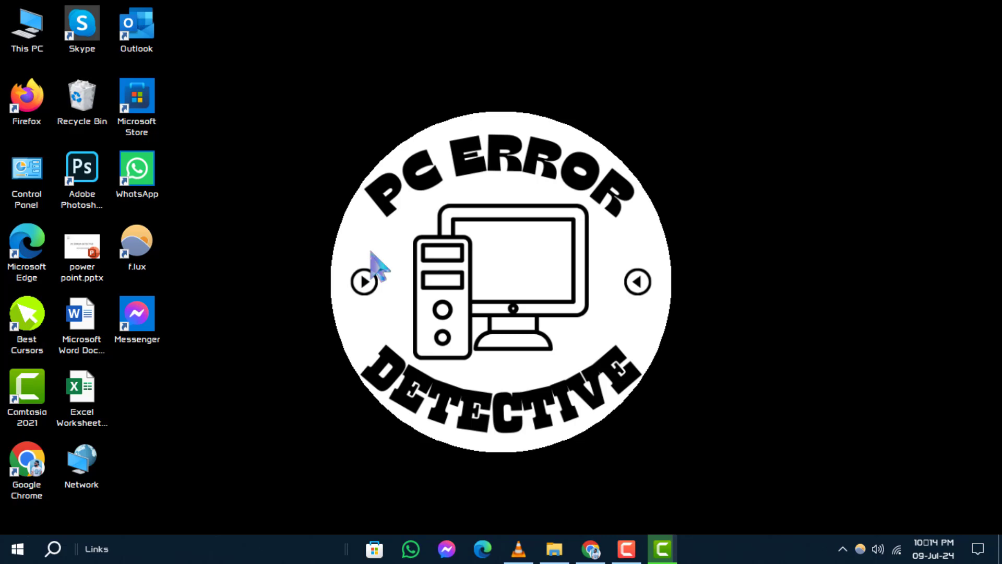
{"action": "mouse_move", "coordinate": [392, 291]}
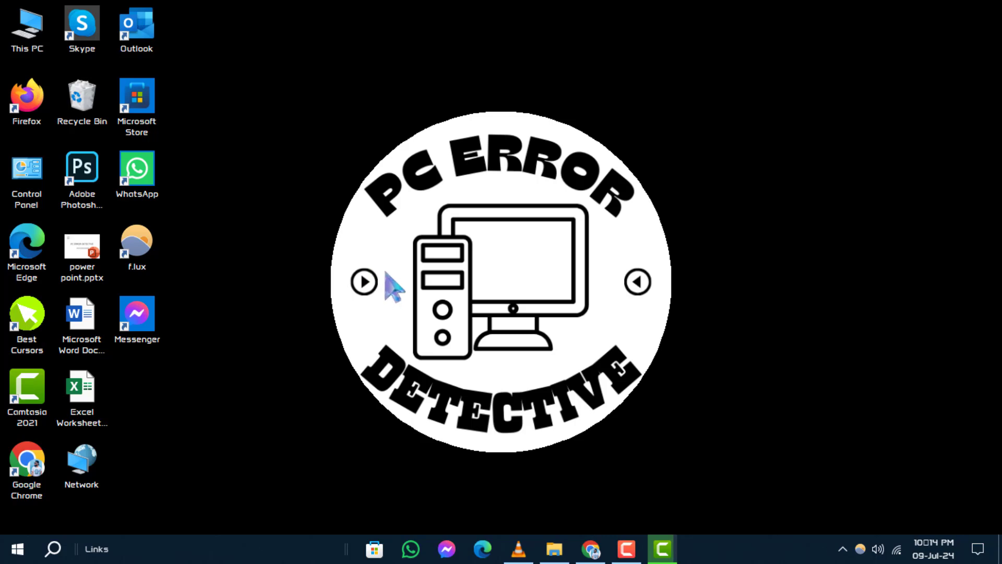
{"action": "left_click", "coordinate": [698, 548]}
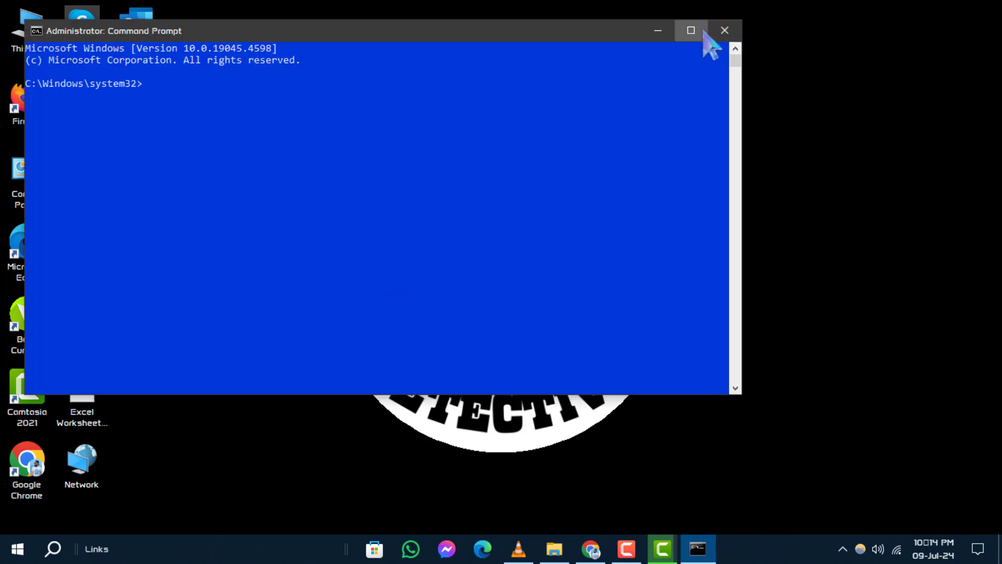
Maximize the admin console and enter 'systemreset -factoryreset' at the prompt without running it
{"action": "left_click", "coordinate": [690, 30]}
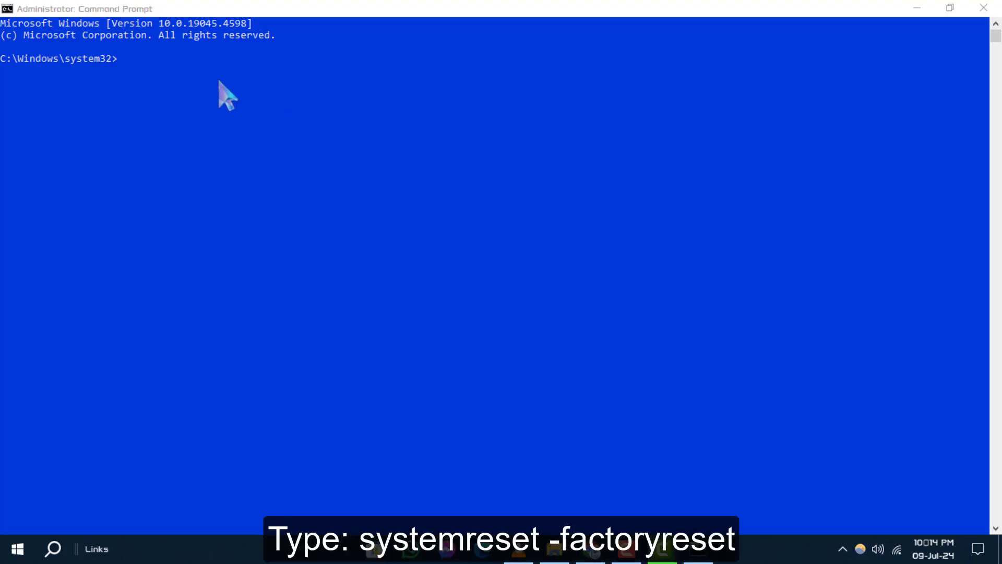
{"action": "left_click", "coordinate": [125, 73]}
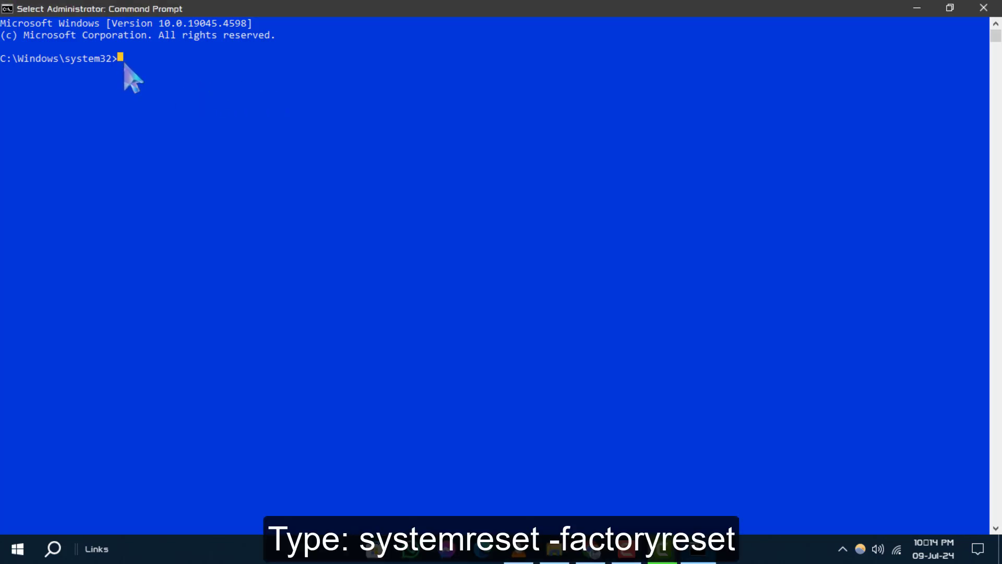
{"action": "type", "text": "systemreset -factoryreset"}
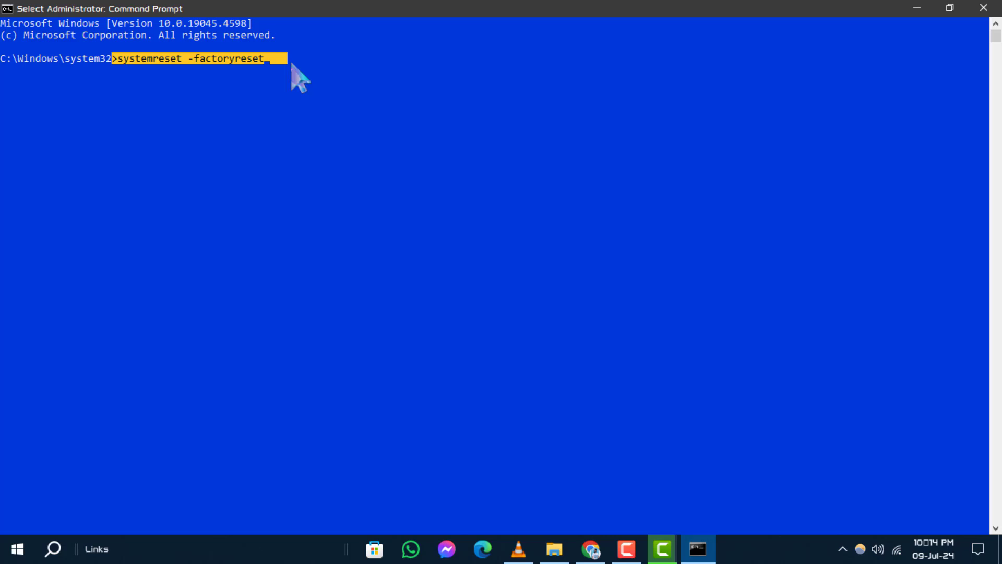